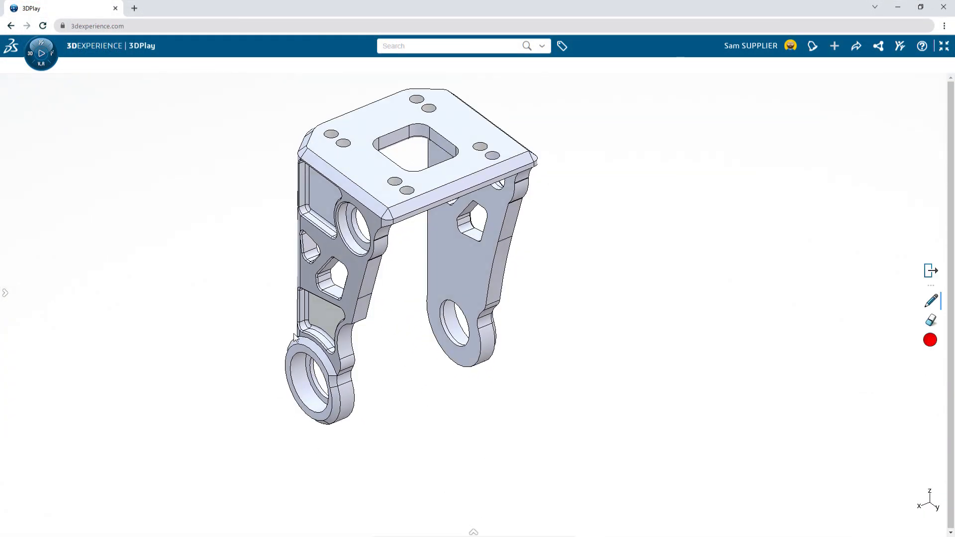
Step: Draw a red arrow and freehand outlines on the bracket, then draft the comment 'Let me know ASAP and we'll get started!'
left_click_drag(229, 328, 292, 339)
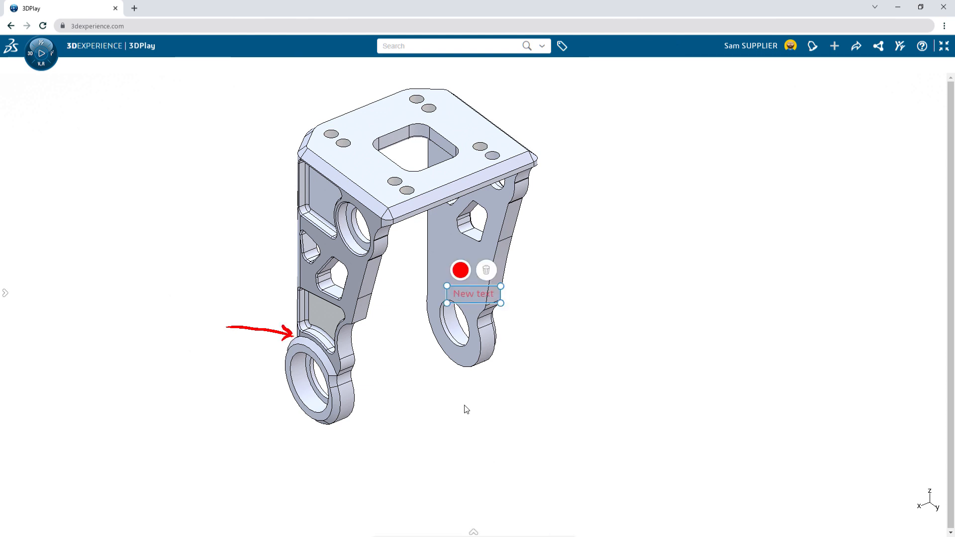
left_click_drag(474, 293, 152, 312)
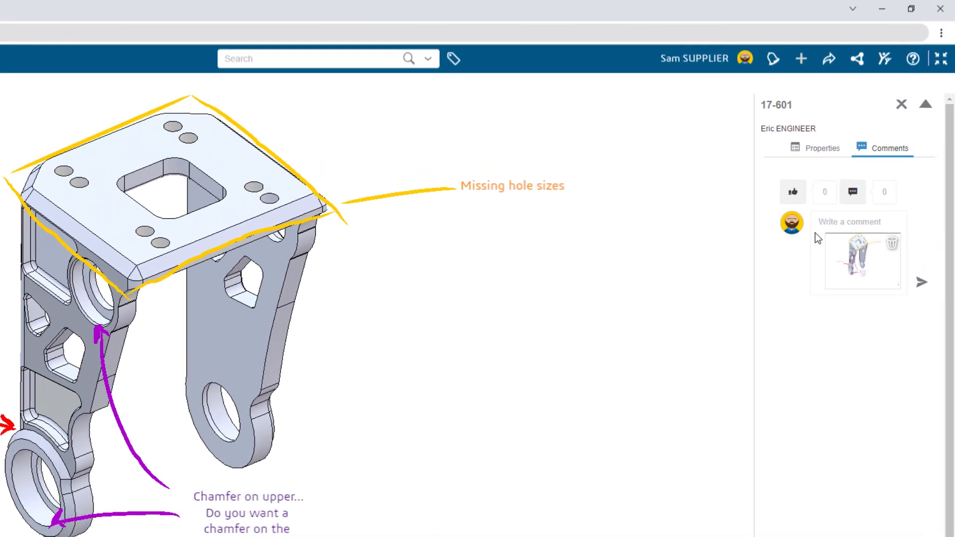
type("Let me know ASAP a")
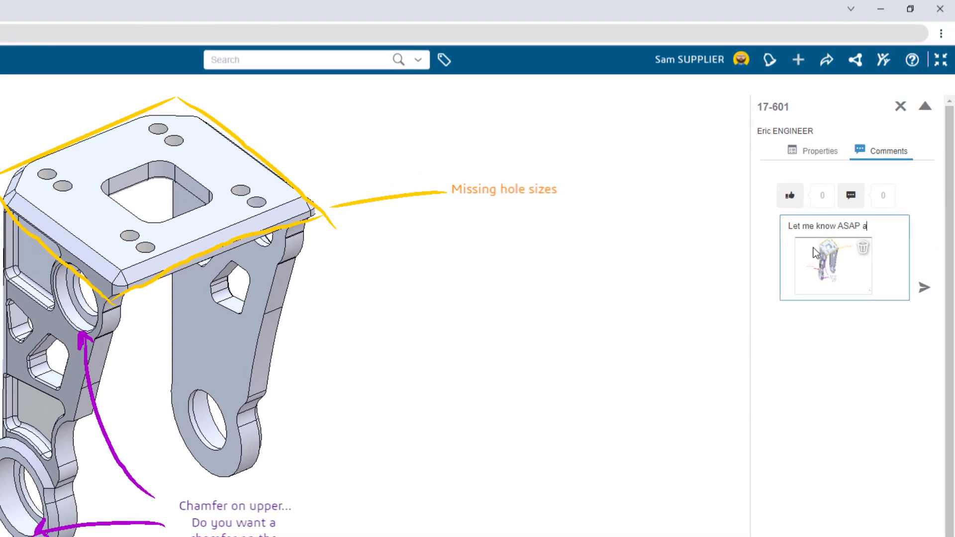
type("nd we'll get started!")
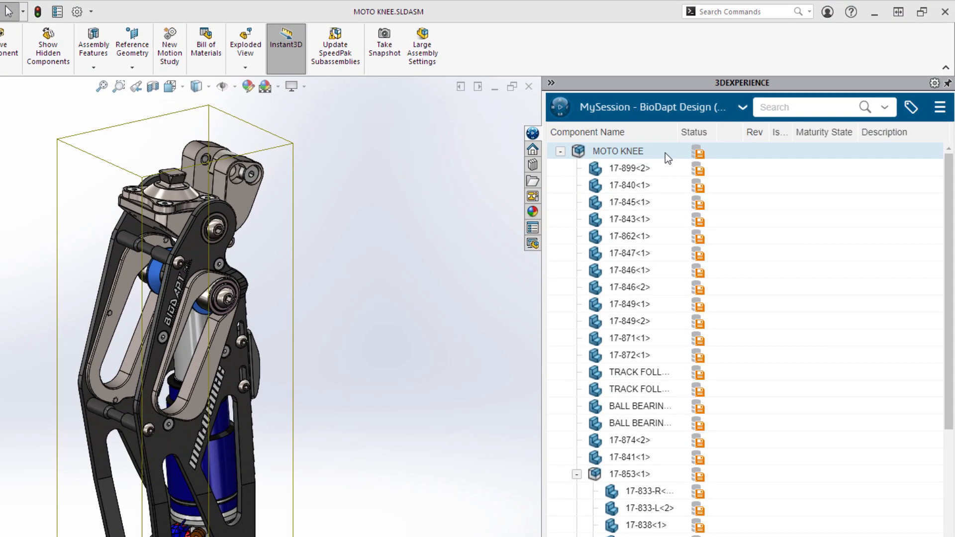
Step: Save MOTO KNEE with options, assigning the MOTOKNEE bookmark to all files before saving to 3DEXPERIENCE
right_click(696, 150)
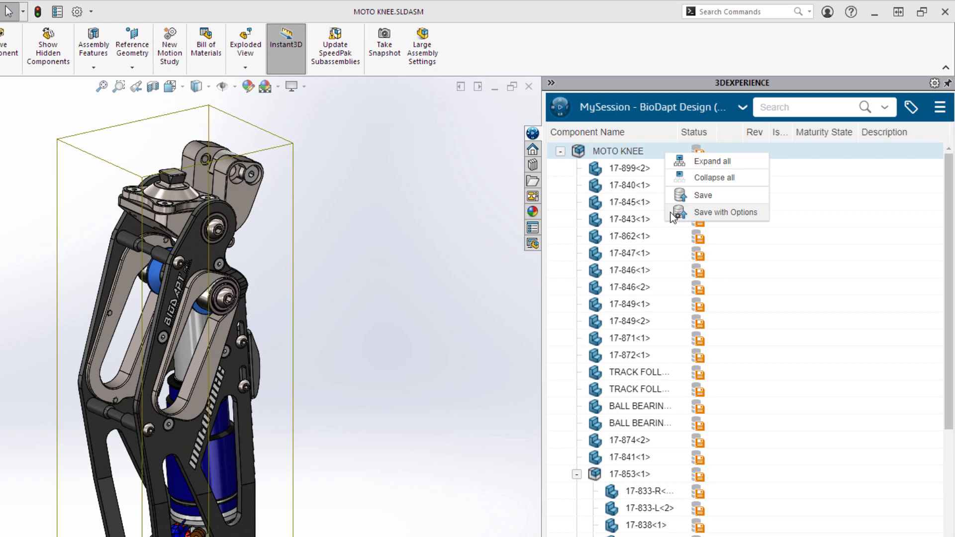
left_click(726, 212)
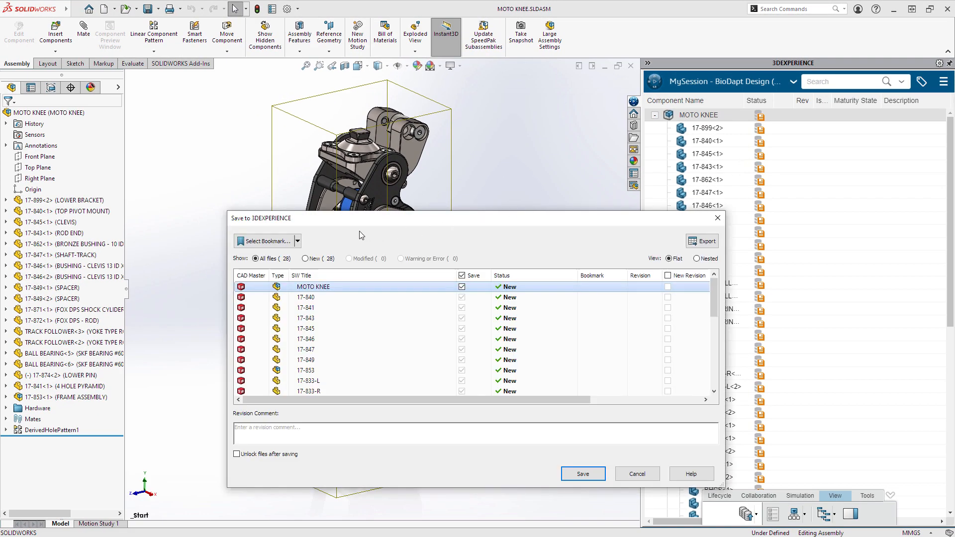
left_click(268, 240)
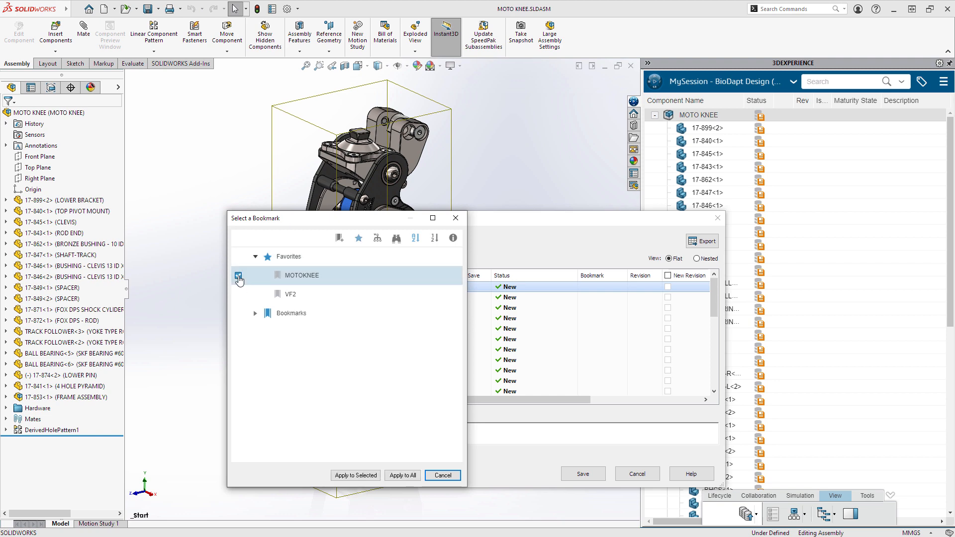
left_click(355, 476)
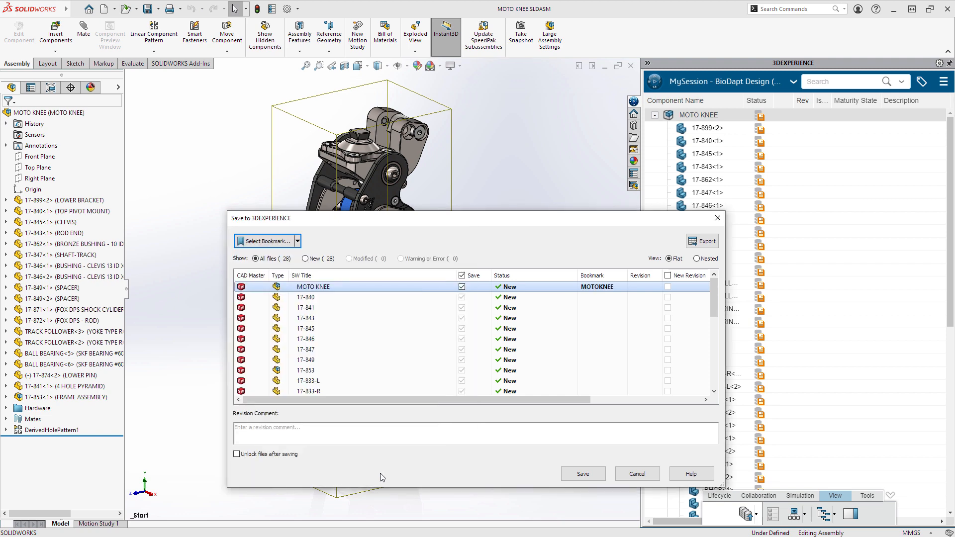
left_click(583, 473)
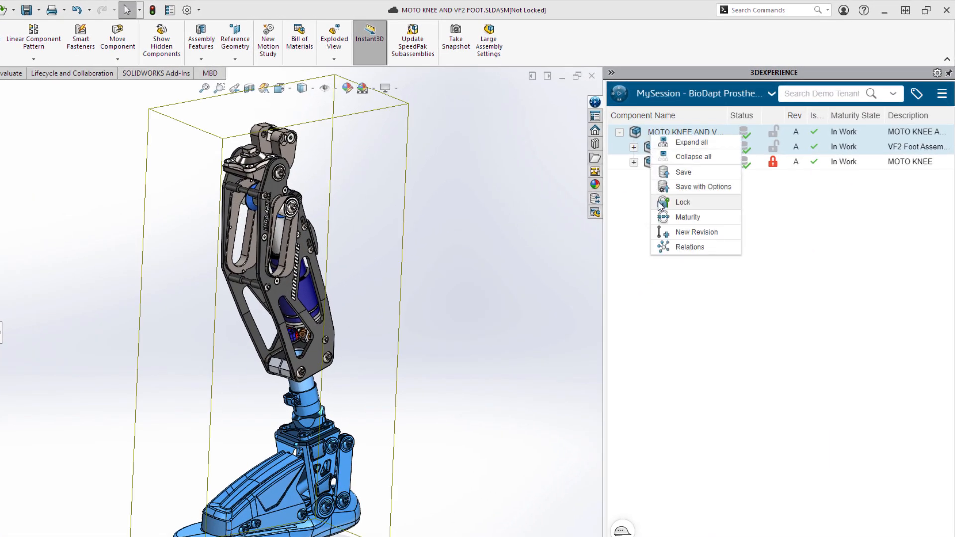
Step: Lock the MOTO KNEE AND VF2 FOOT assembly and its VF2 Foot component for the current user
left_click(682, 202)
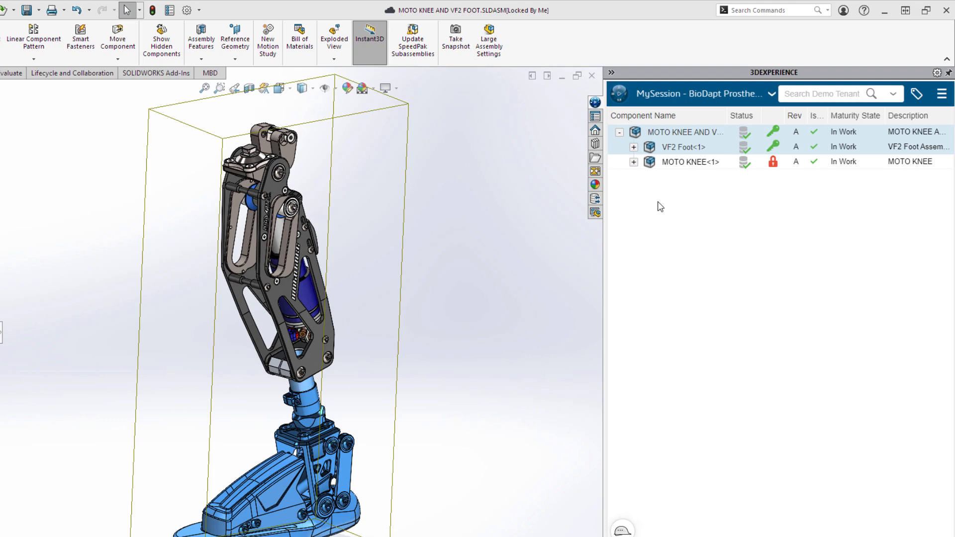
mouse_move(772, 163)
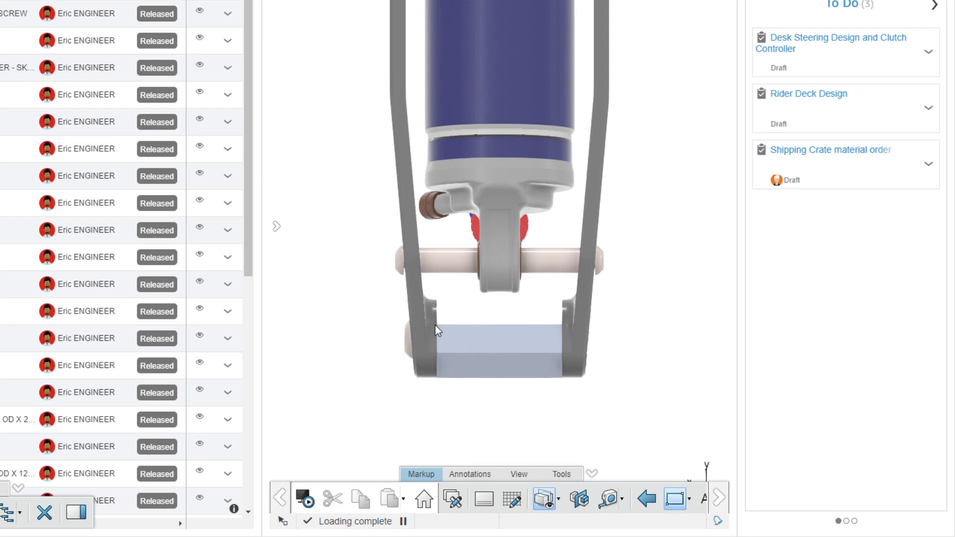
left_click_drag(436, 218, 479, 327)
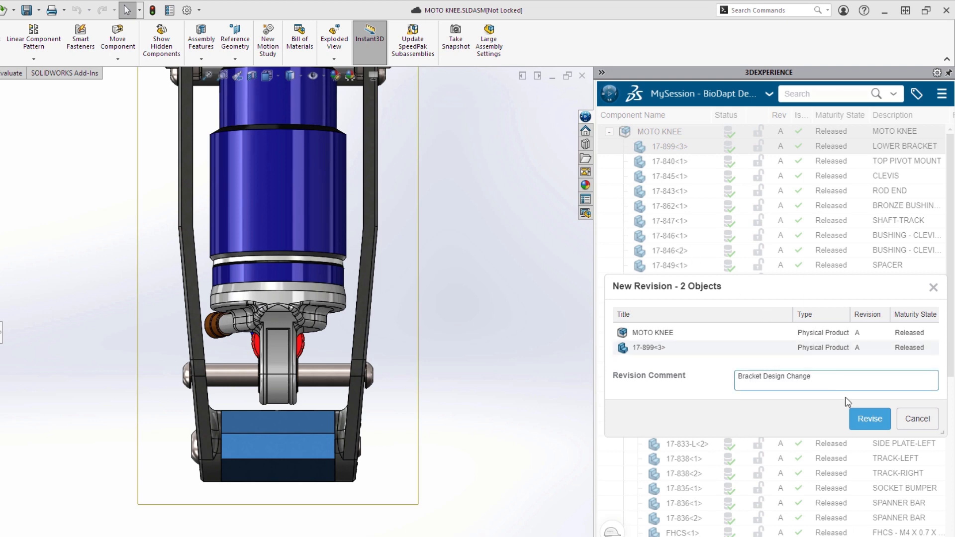
Step: Revise MOTO KNEE and bracket 17-899 to revision B, then advance MOTO KNEE B through its Maturity states
left_click(870, 419)
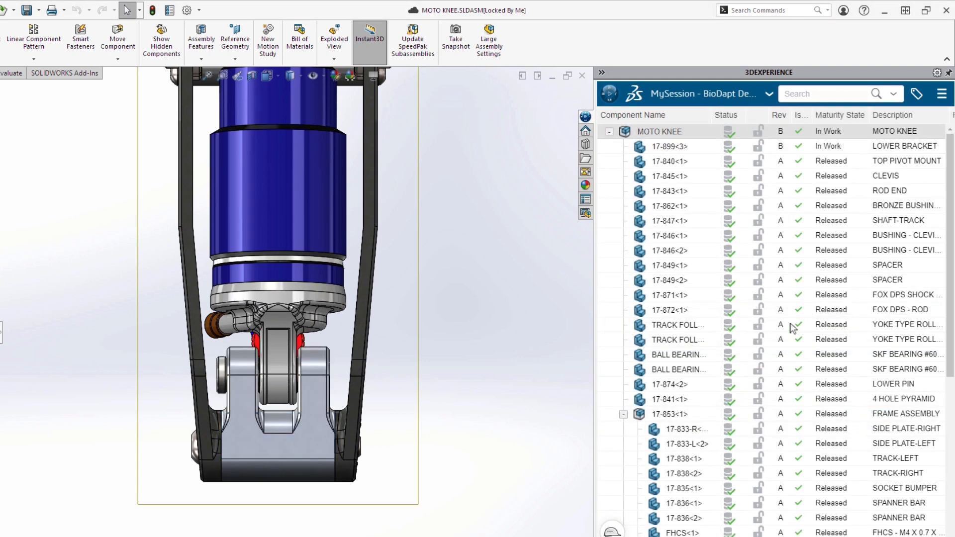
right_click(658, 131)
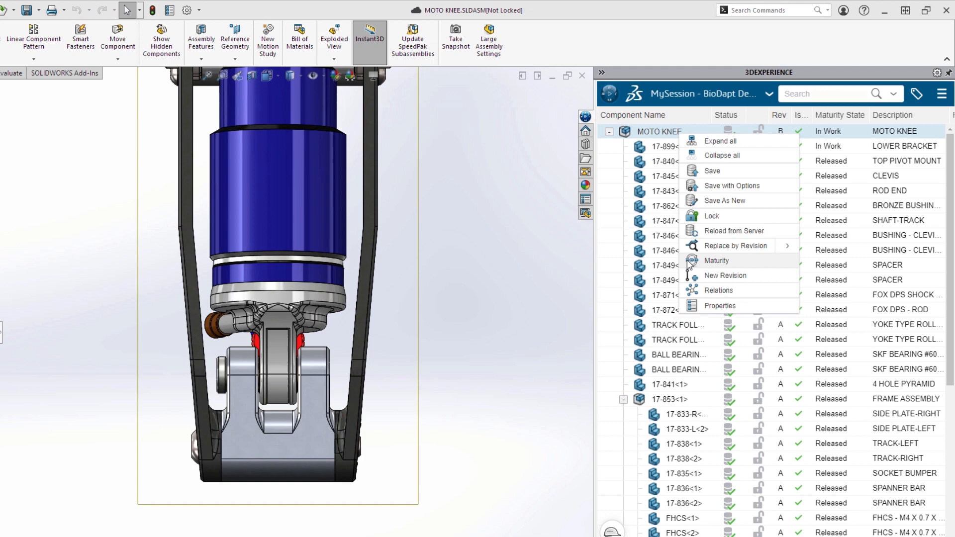
left_click(716, 261)
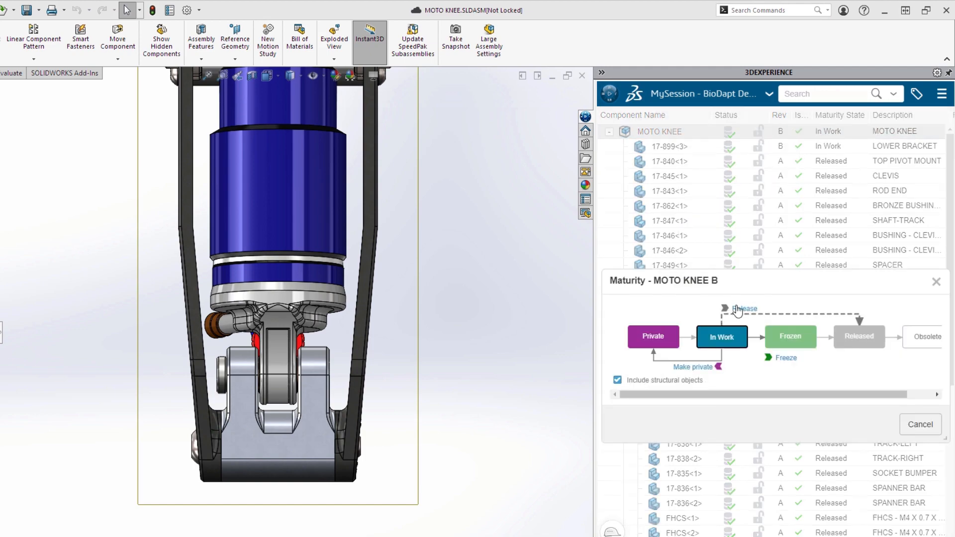
left_click(742, 308)
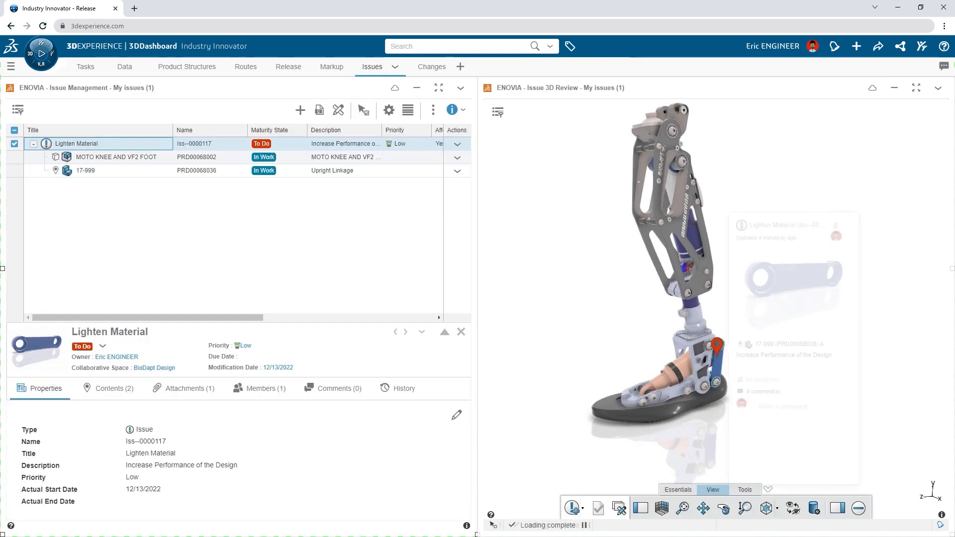
Step: Switch from the Lighten Material issue to the Changes dashboard showing Linkage Design approvals
left_click(432, 66)
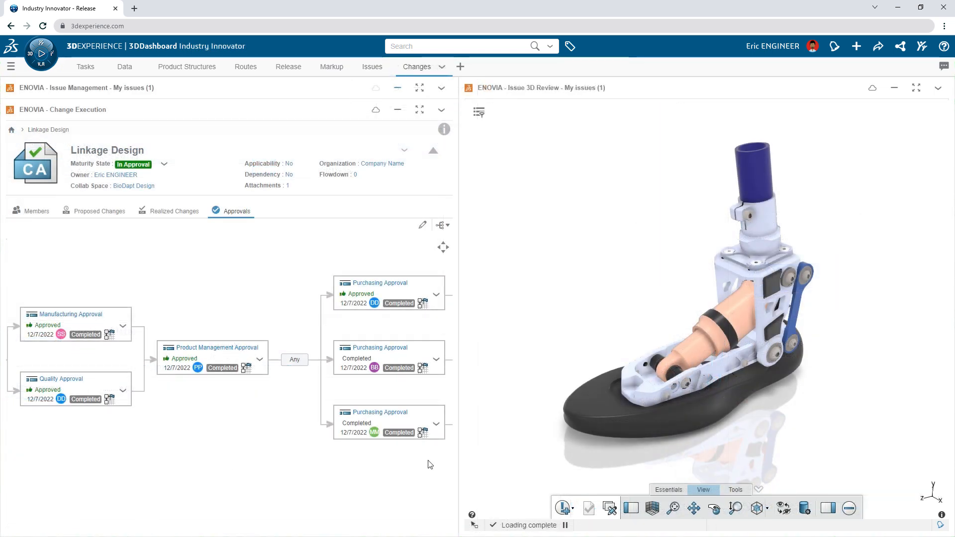